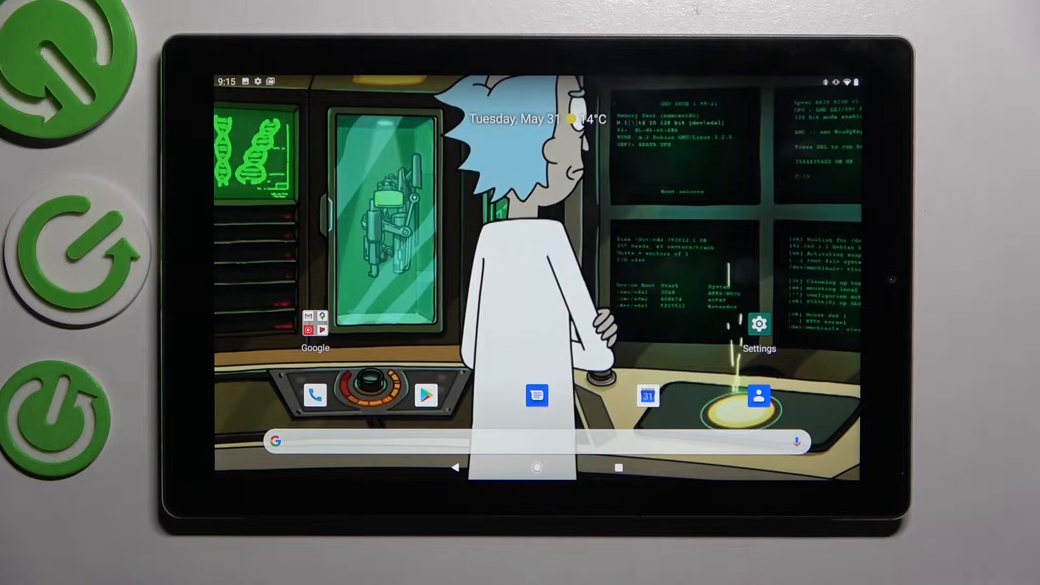
# Reach the pattern setup screen via Settings, Security, Screen lock and the Pattern option
pyautogui.click(758, 324)
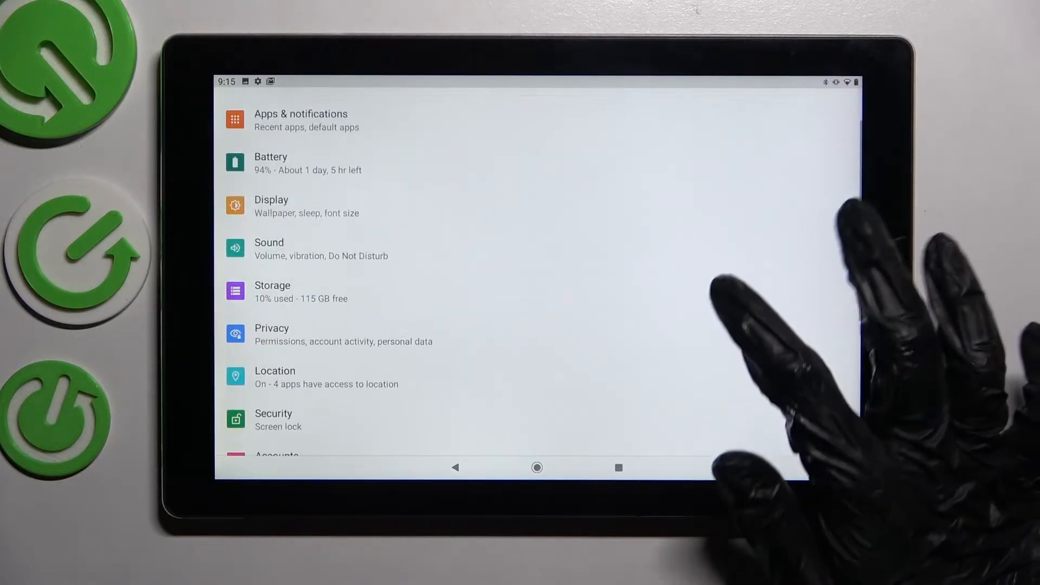
pyautogui.click(273, 420)
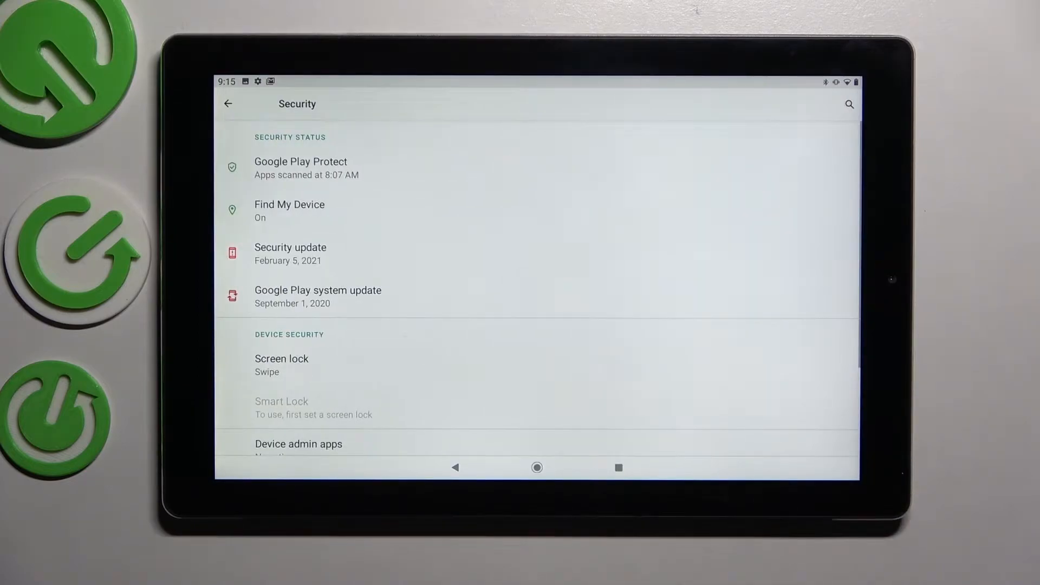
pyautogui.click(282, 359)
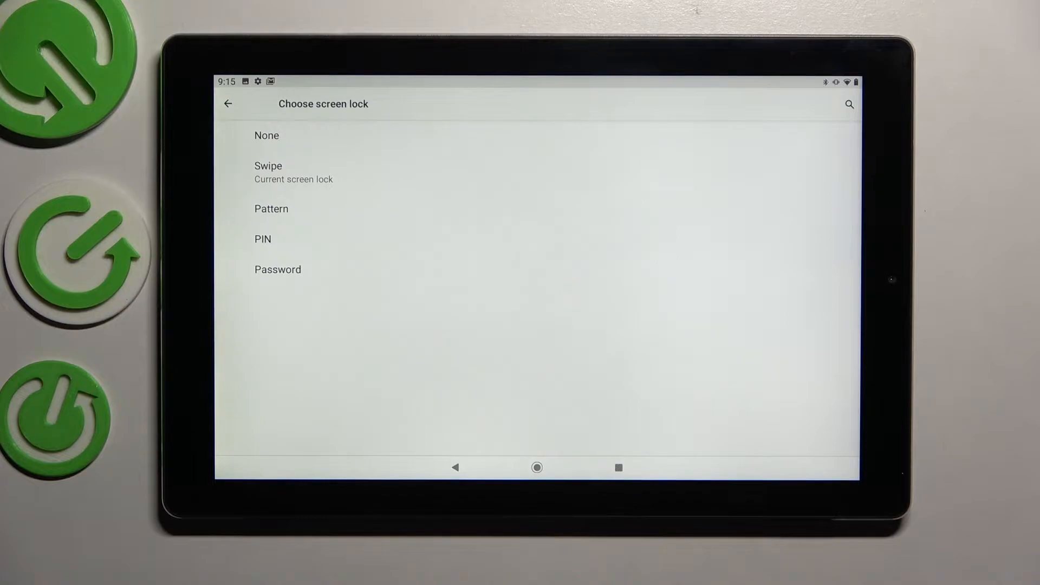
pyautogui.click(271, 208)
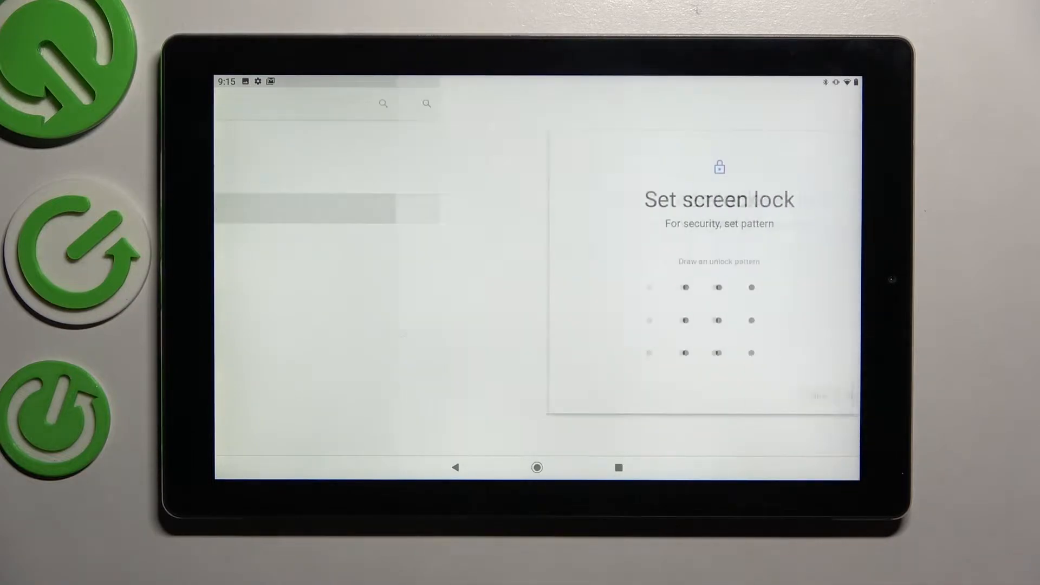
# Draw the L-shaped pattern down the left column and along the bottom row, then confirm it
pyautogui.moveTo(506, 287); pyautogui.dragTo(567, 353)
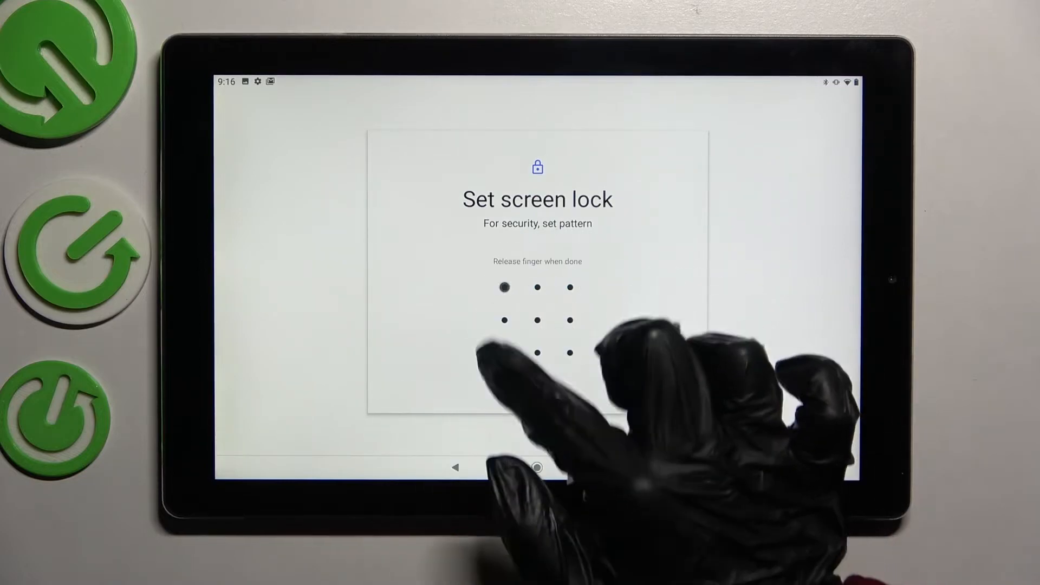
pyautogui.moveTo(504, 287); pyautogui.dragTo(569, 352)
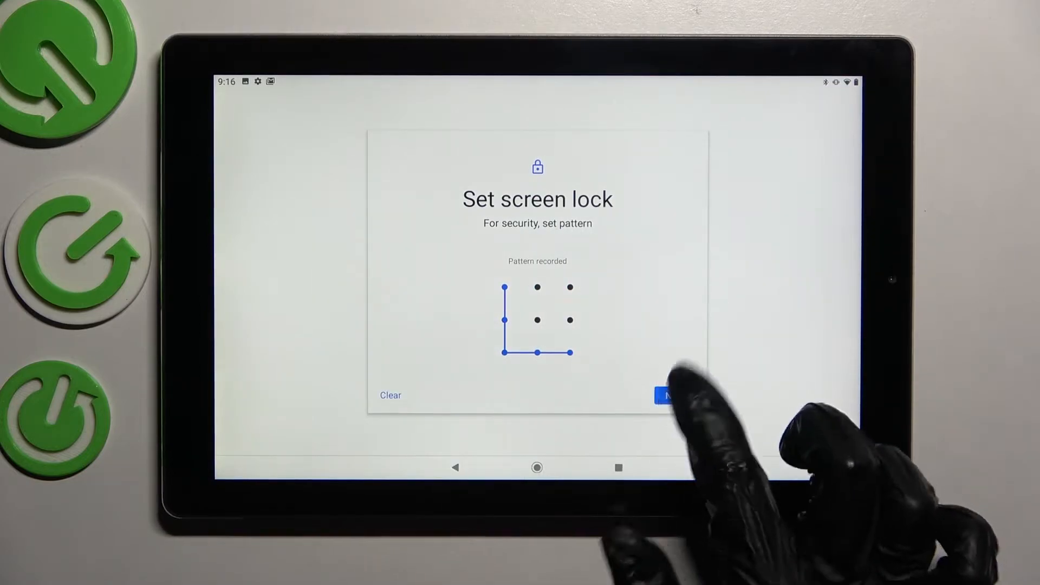
pyautogui.click(672, 395)
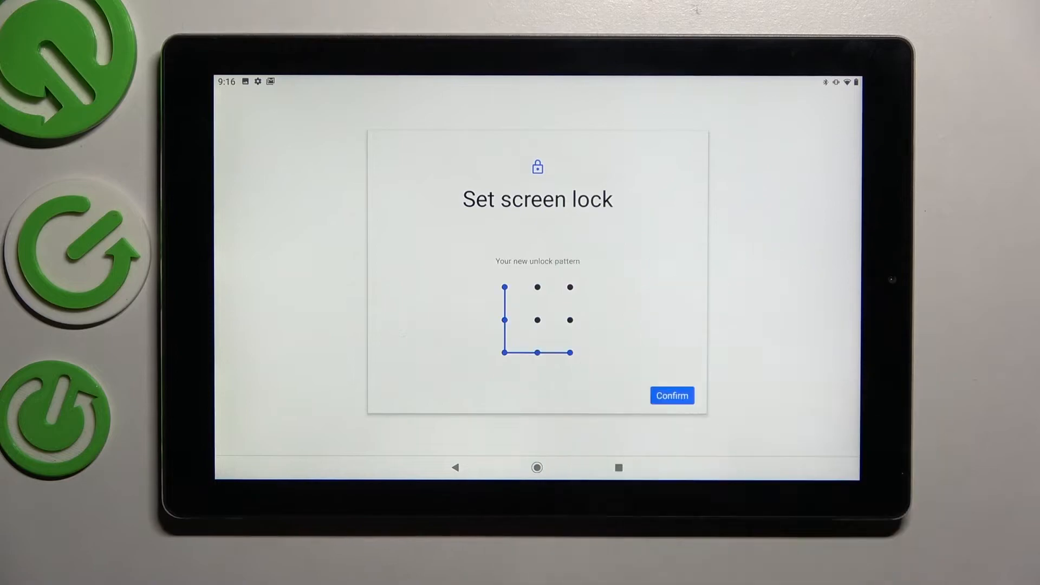
pyautogui.click(672, 396)
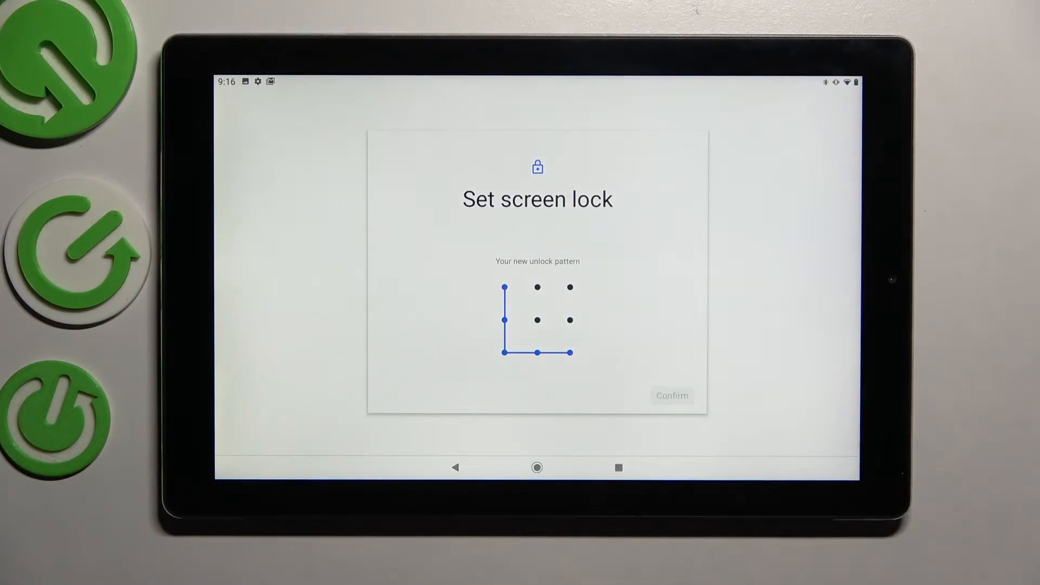
# Set lock screen notifications to 'Don't show notifications at all' and finish back on Security
pyautogui.click(671, 396)
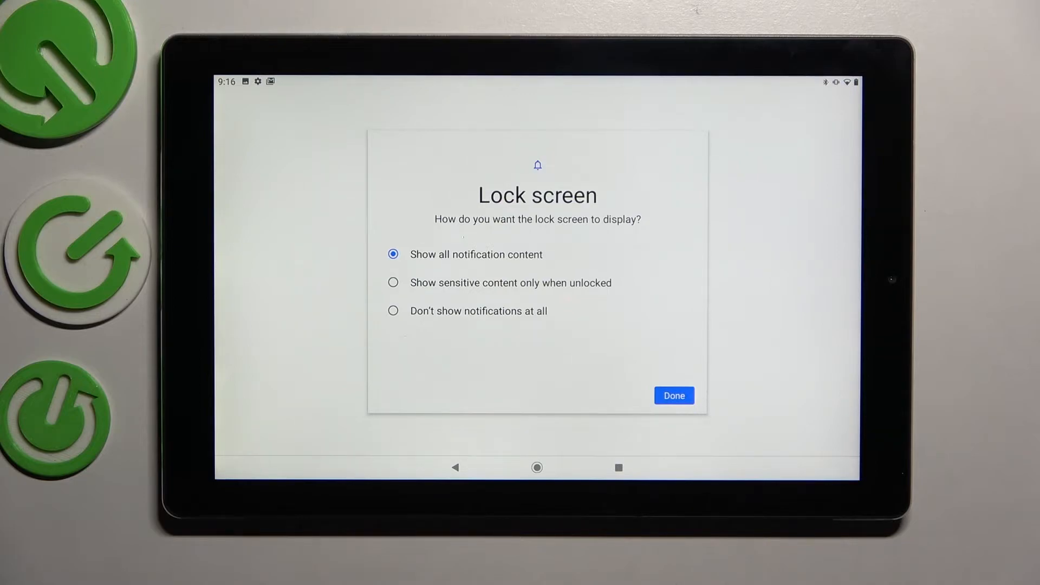
pyautogui.click(392, 311)
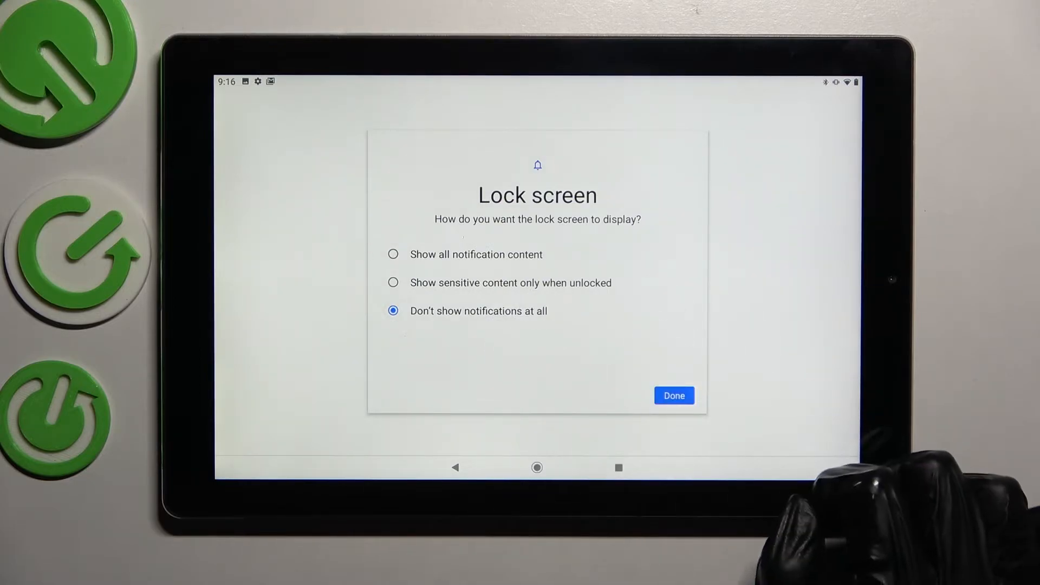
pyautogui.click(673, 395)
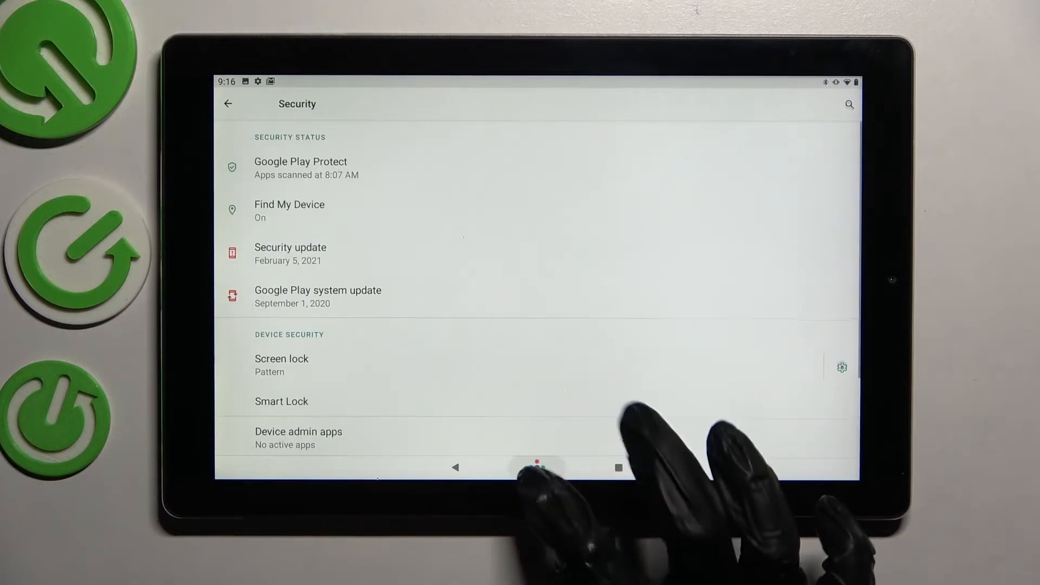